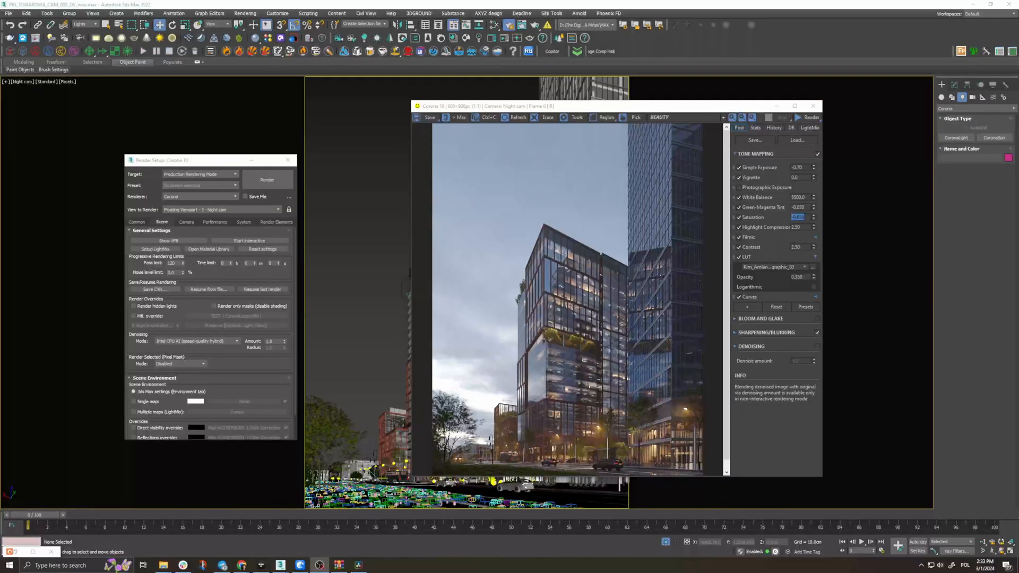
- Preview the Alpha and CESSENTIAL_Refract passes in the Corona VFB channel dropdown
left_click(657, 117)
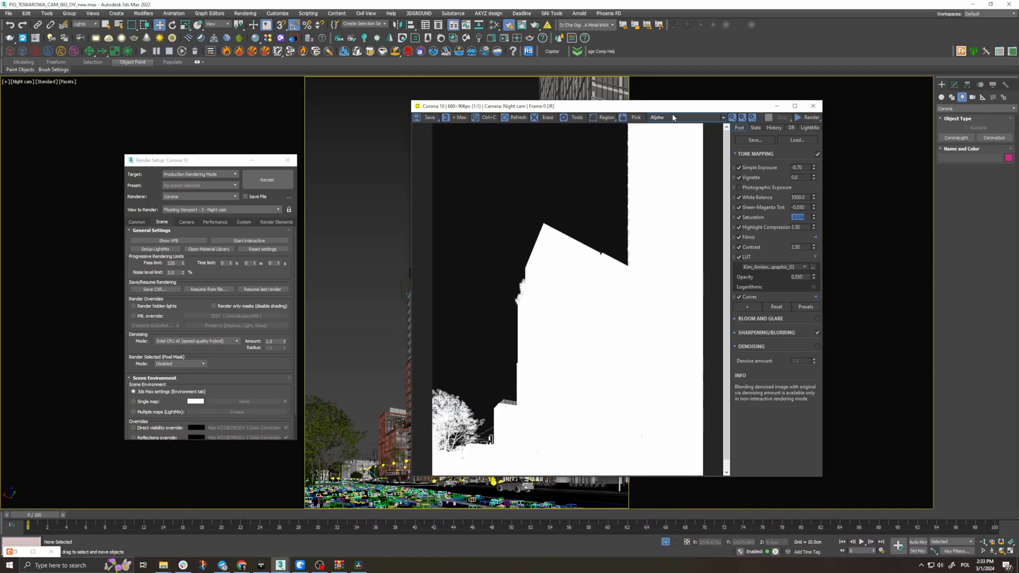
left_click(686, 118)
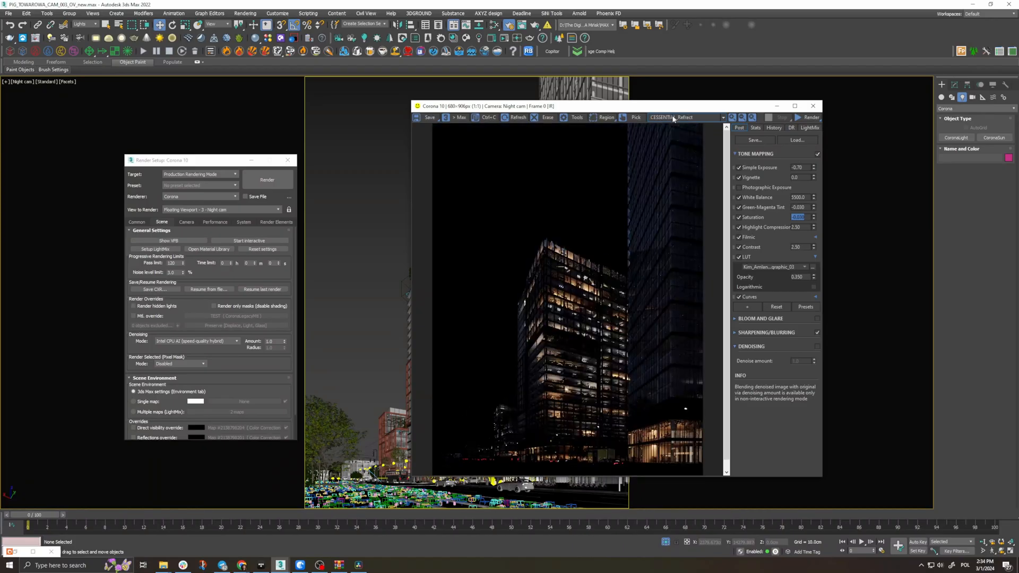
left_click(682, 117)
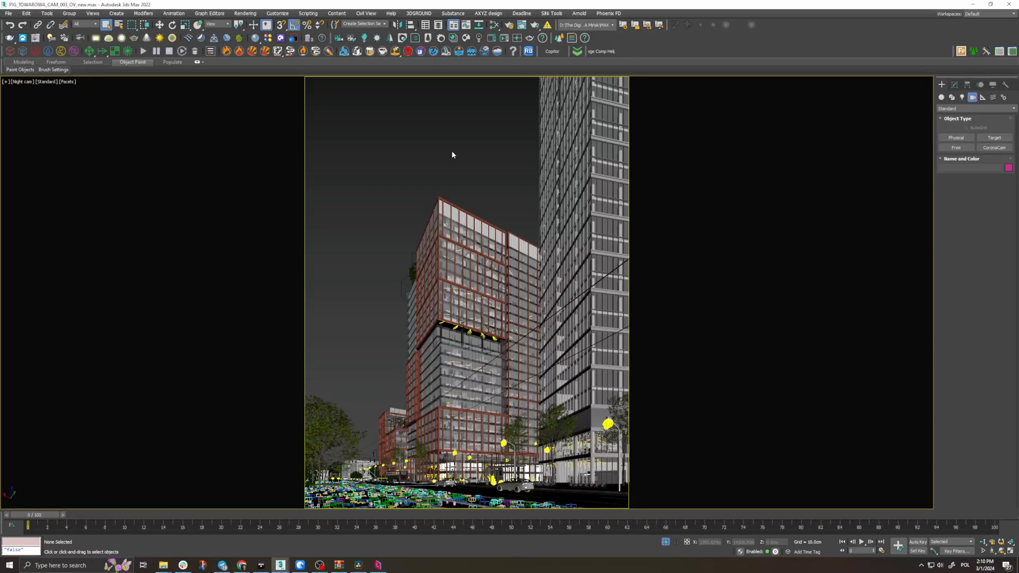
- Overlay Golden Ratio, Golden Spiral and Golden Triangle guides on the night camera, then clear them
left_click(601, 51)
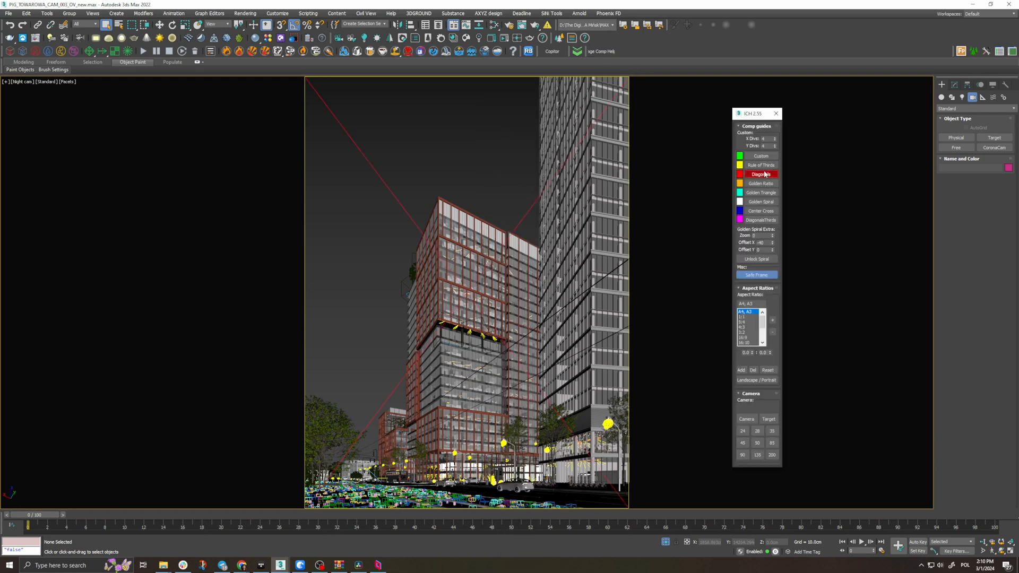
left_click(759, 183)
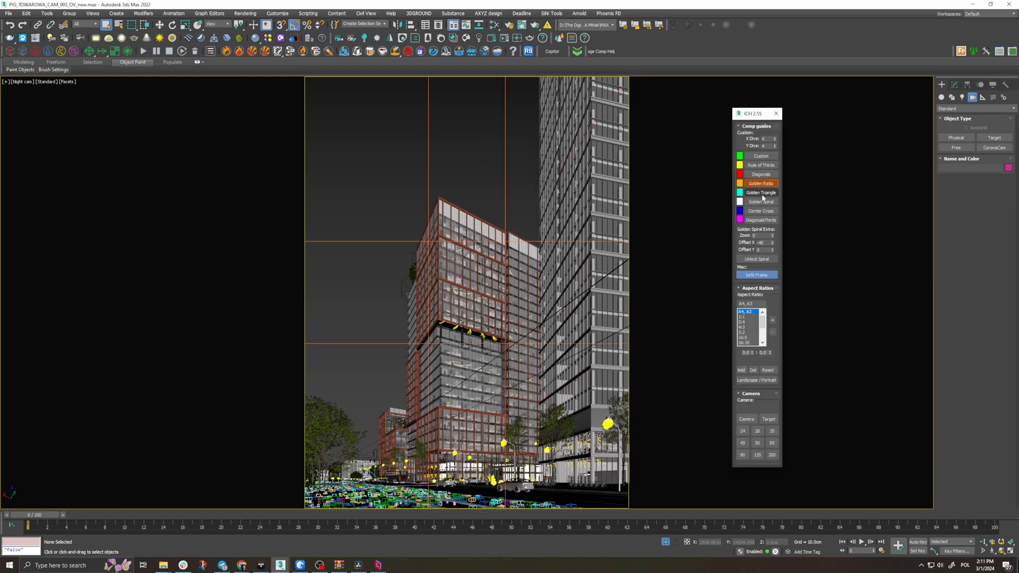
left_click(759, 201)
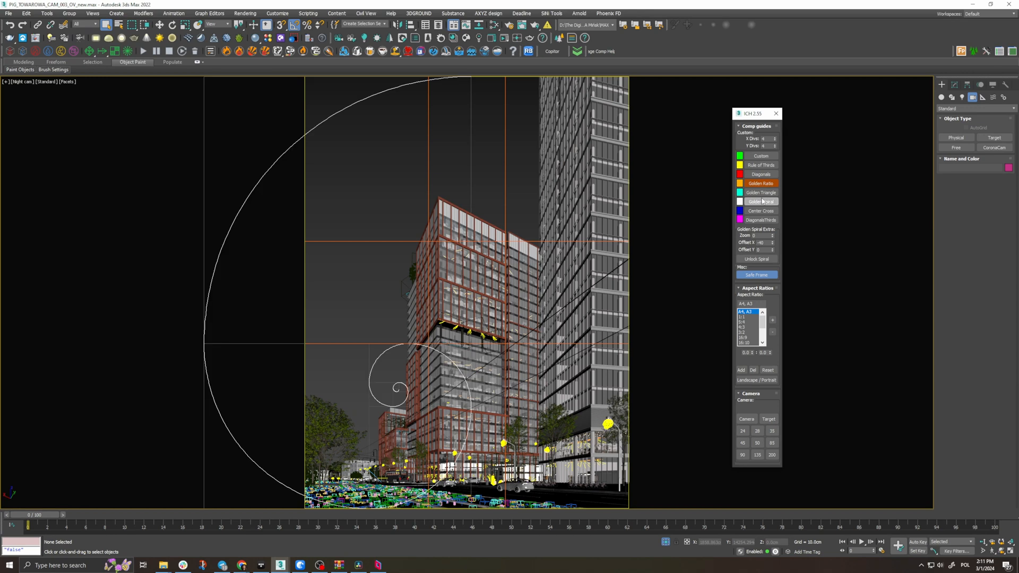
left_click(760, 192)
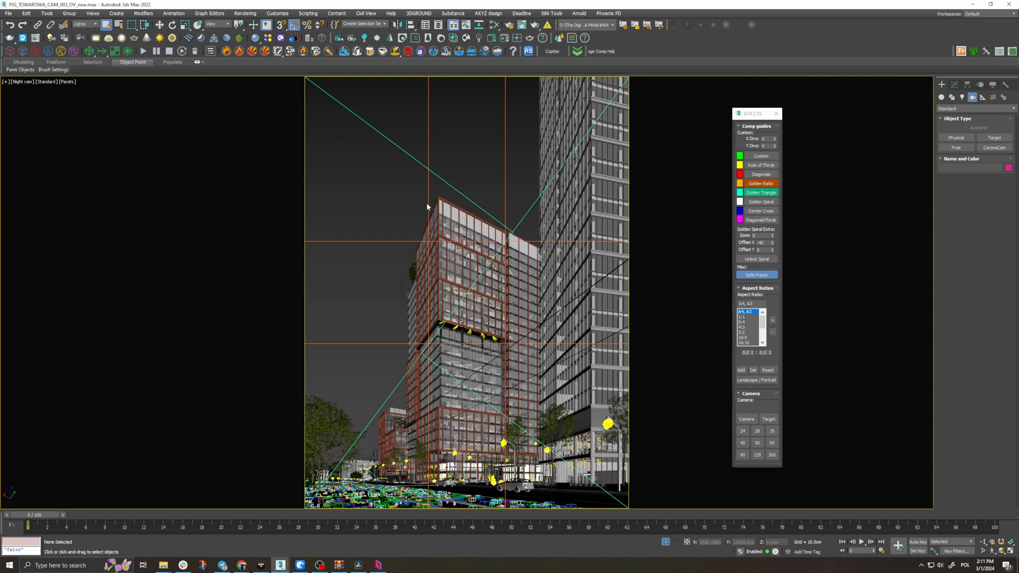
mouse_move(427, 203)
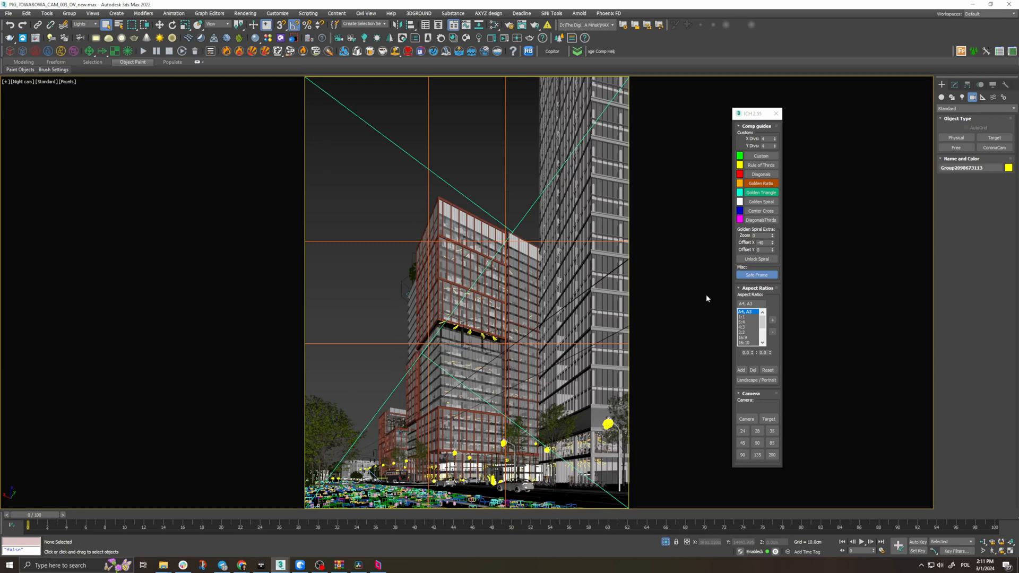
left_click(760, 202)
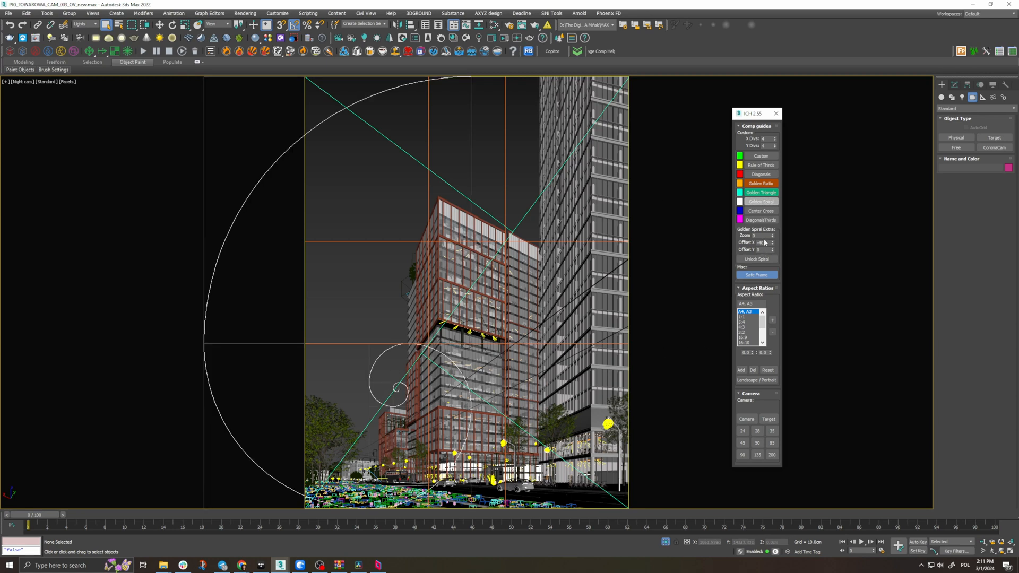
triple_click(762, 242)
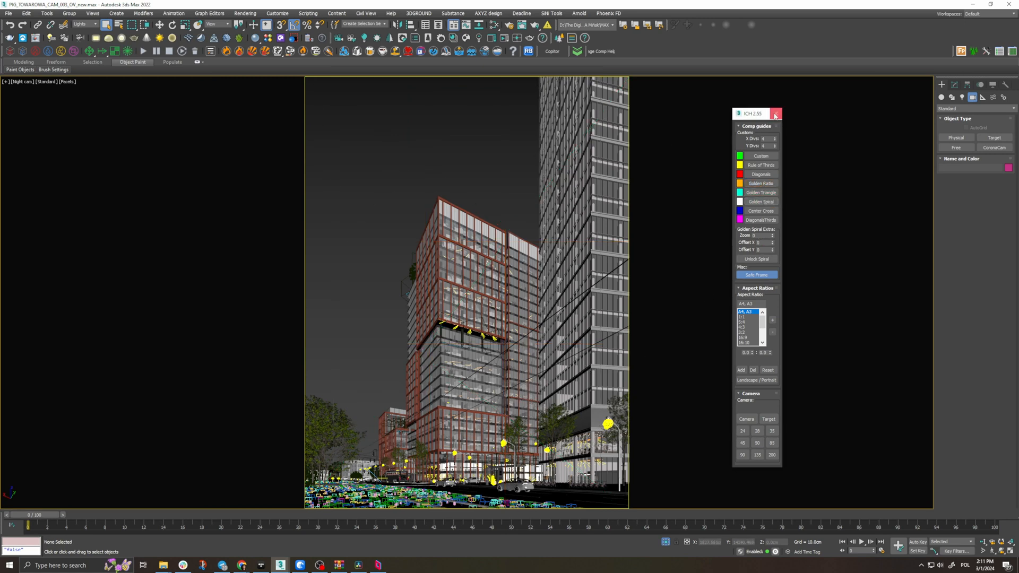
- Close the composition guides script
left_click(775, 114)
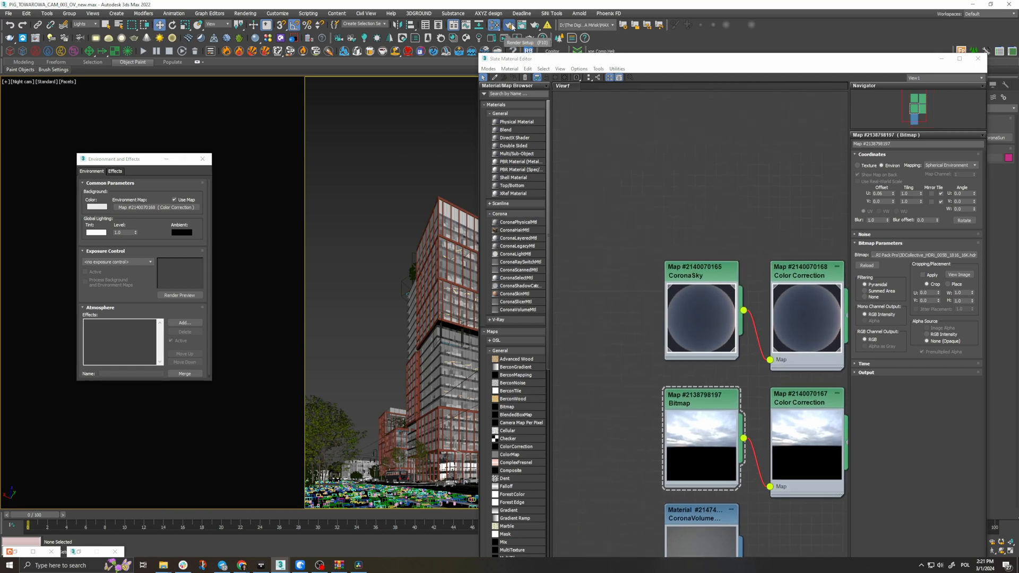
mouse_move(409, 132)
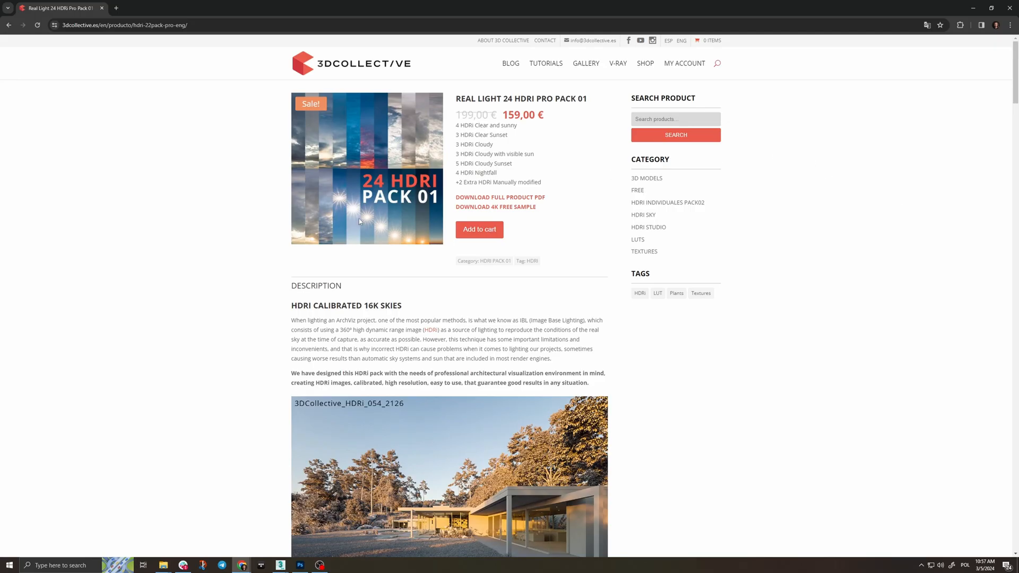
- Scroll the HDRI Pro Pack 01 page down to the Real Values of Exposure in 3D section
scroll("down", 3)
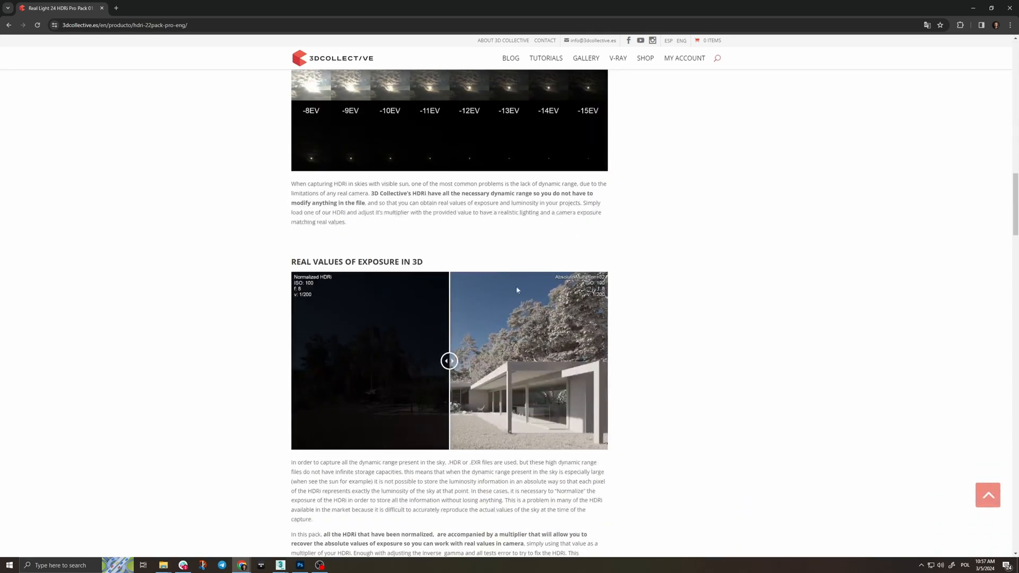
scroll("down", 3)
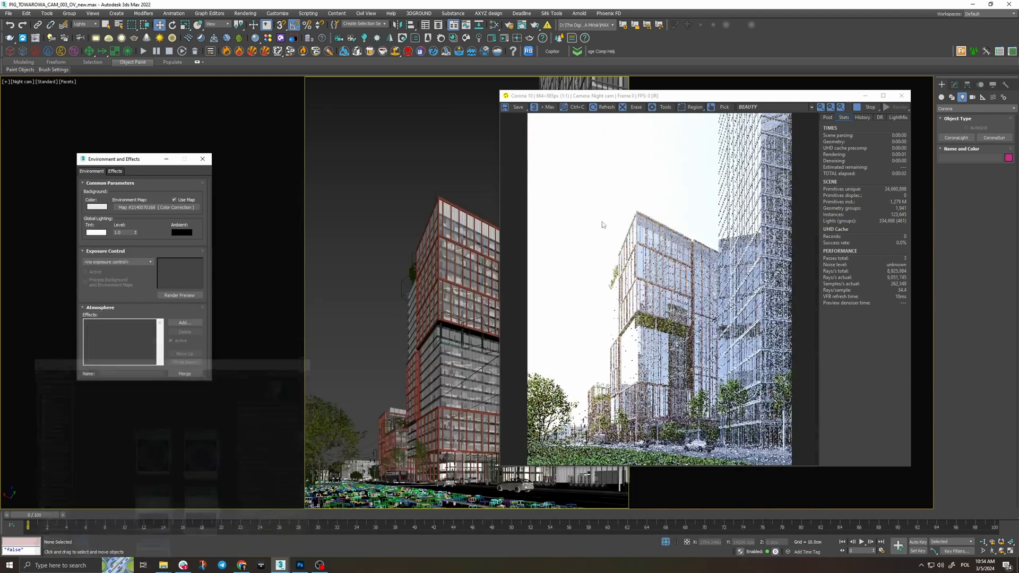
- Switch the Corona VFB side panel to the Post tab
left_click(827, 118)
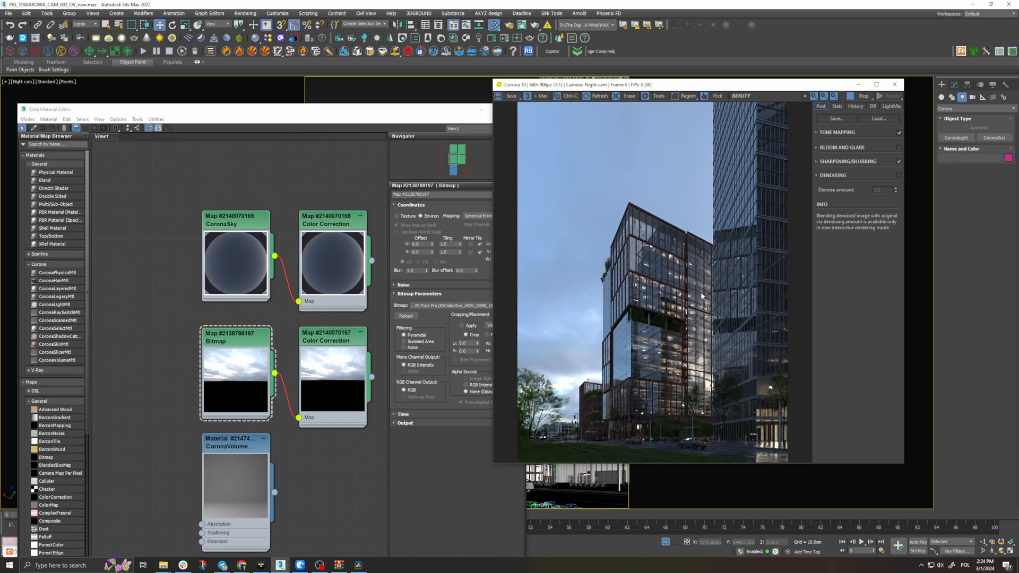
- Expand Tone Mapping in the VFB Post tab and select a value field for editing
left_click(839, 132)
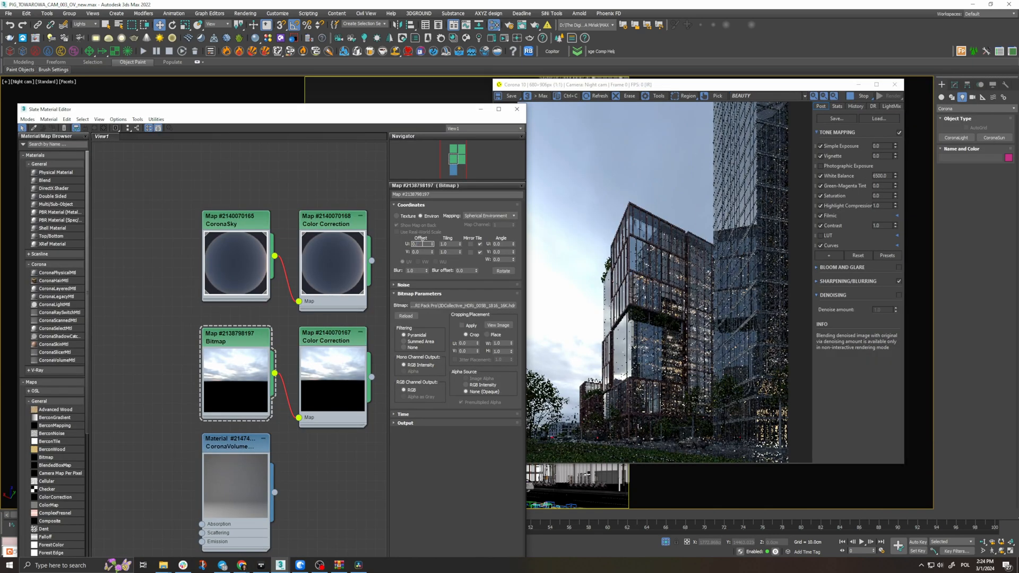
triple_click(418, 244)
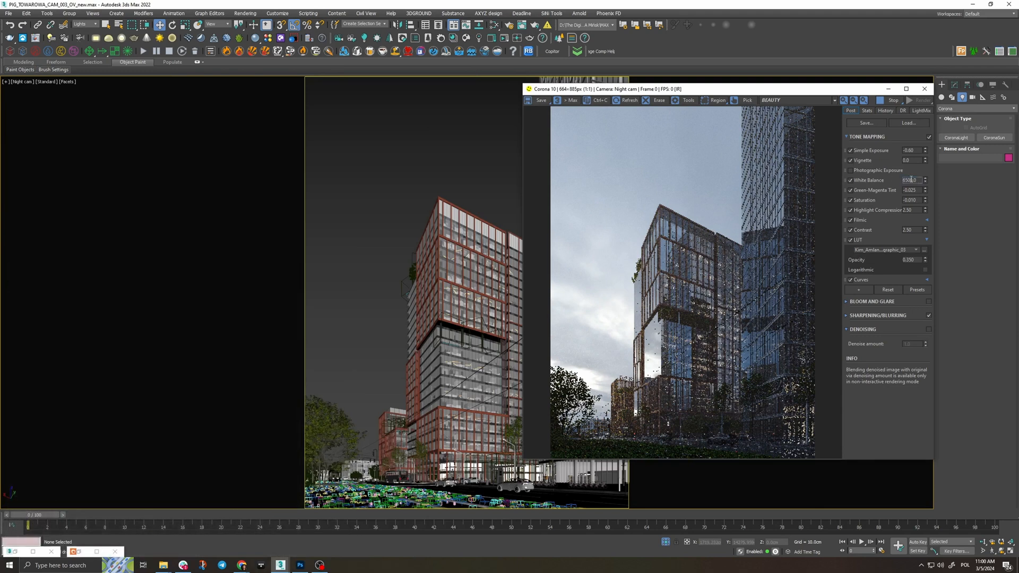
- Replace the Tone Mapping White Balance with 5100 and retype the Contrast value
triple_click(910, 180)
type("5100")
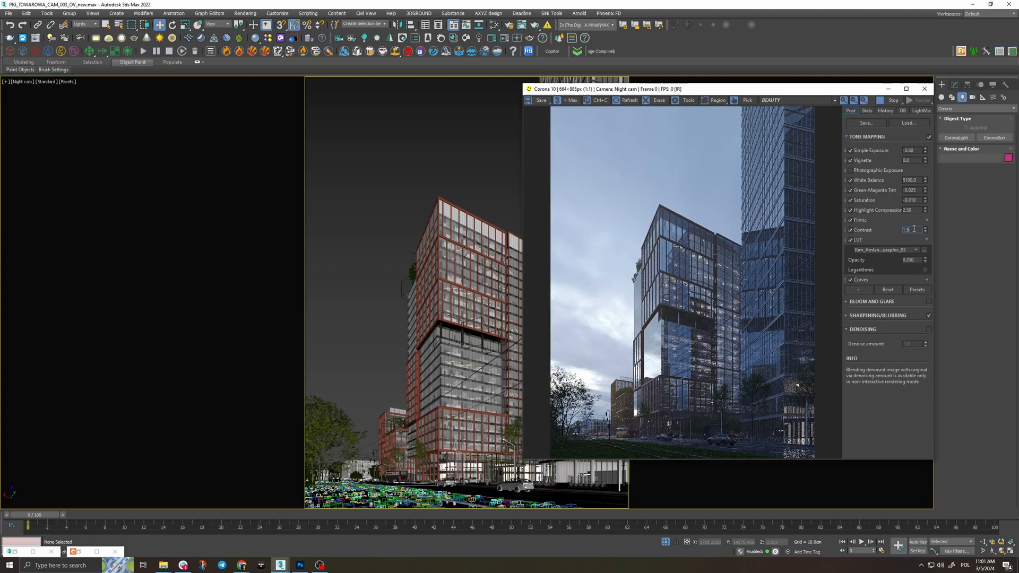
triple_click(909, 230)
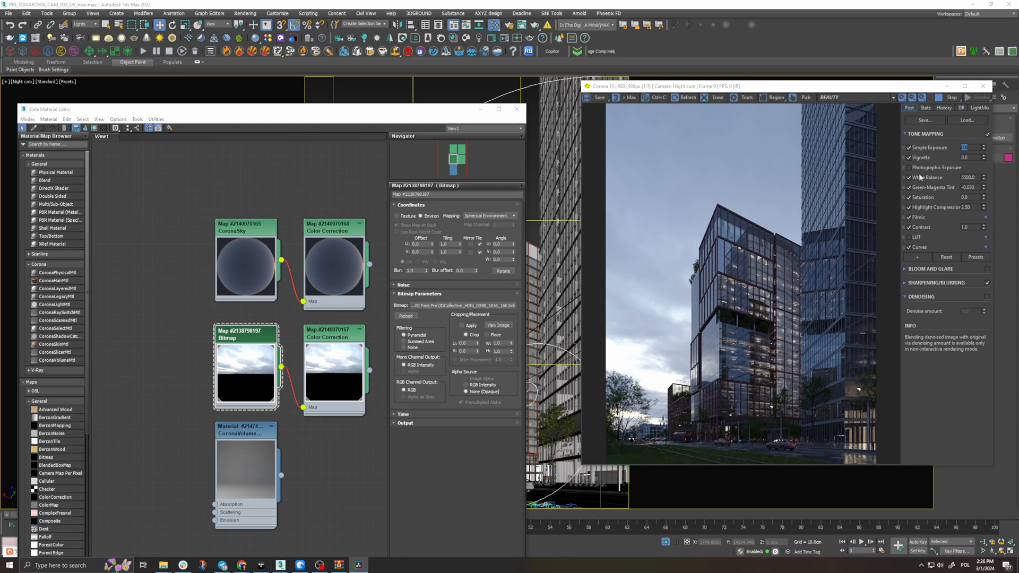
- Select the Simple Exposure value in Tone Mapping for editing
triple_click(968, 147)
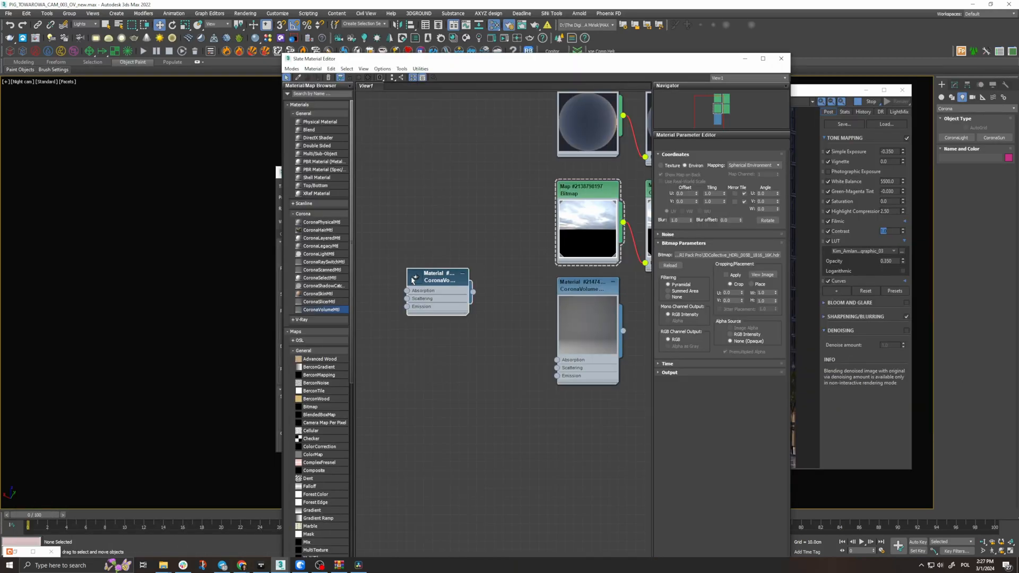
- Give the CoronaVolumeMtl a light grey absorption colour and copy it into Scattering
left_click(437, 276)
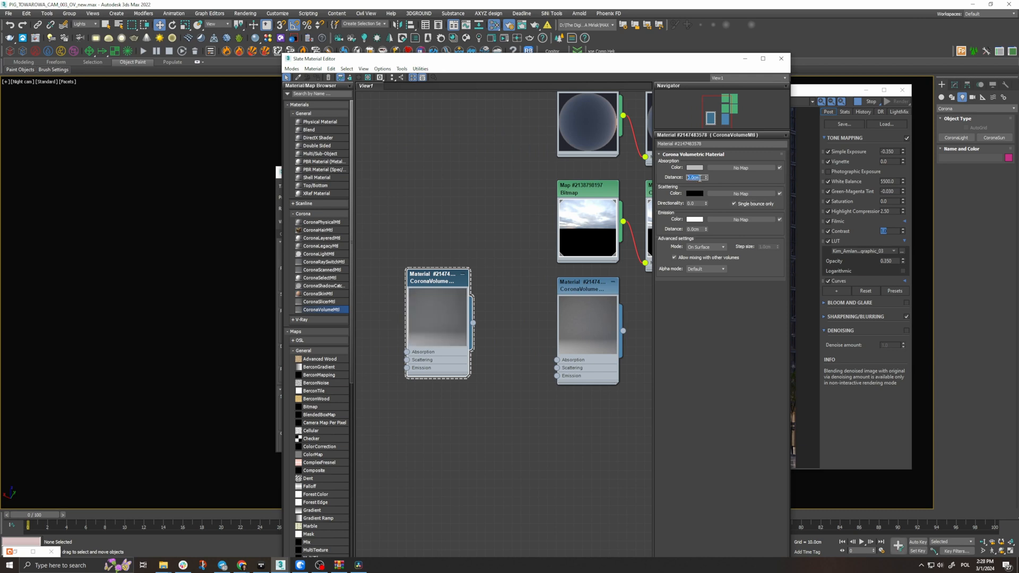
left_click(694, 167)
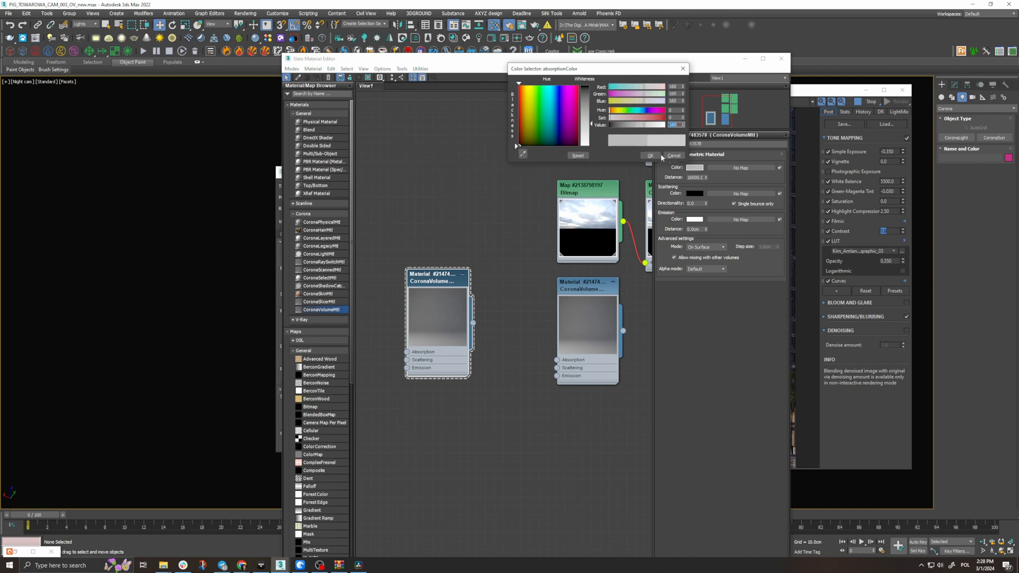
left_click(650, 156)
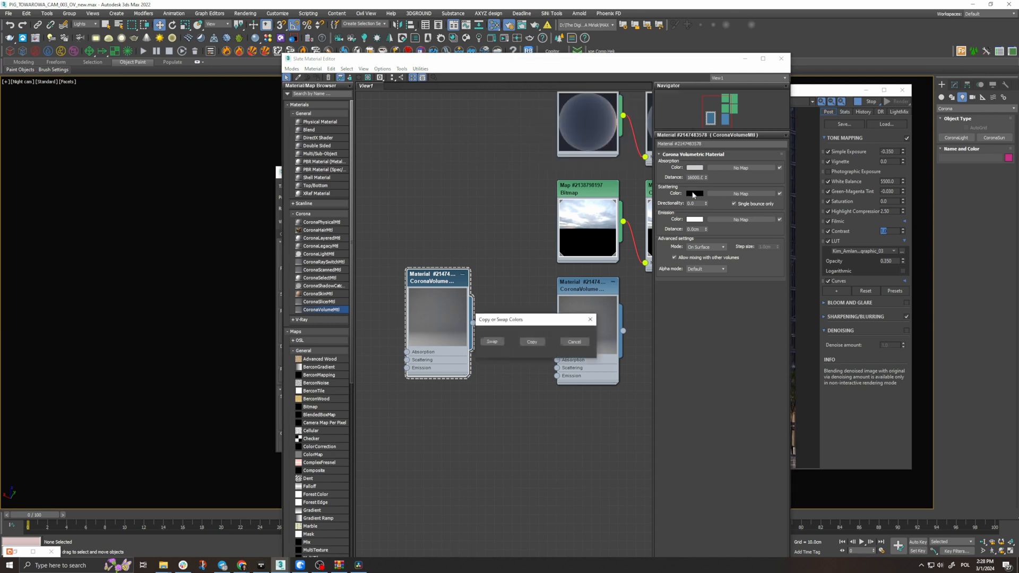
left_click(573, 342)
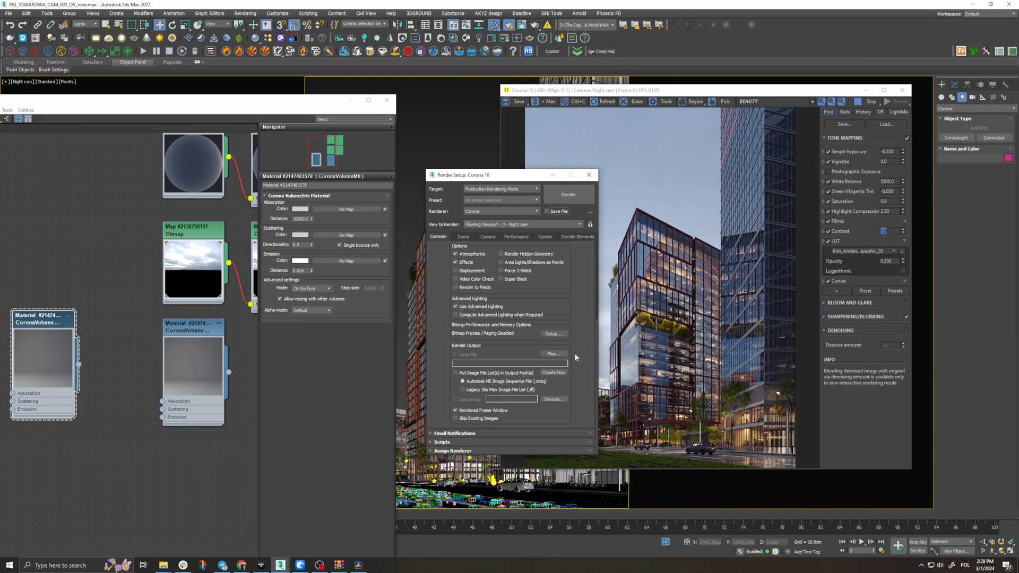
mouse_move(460, 240)
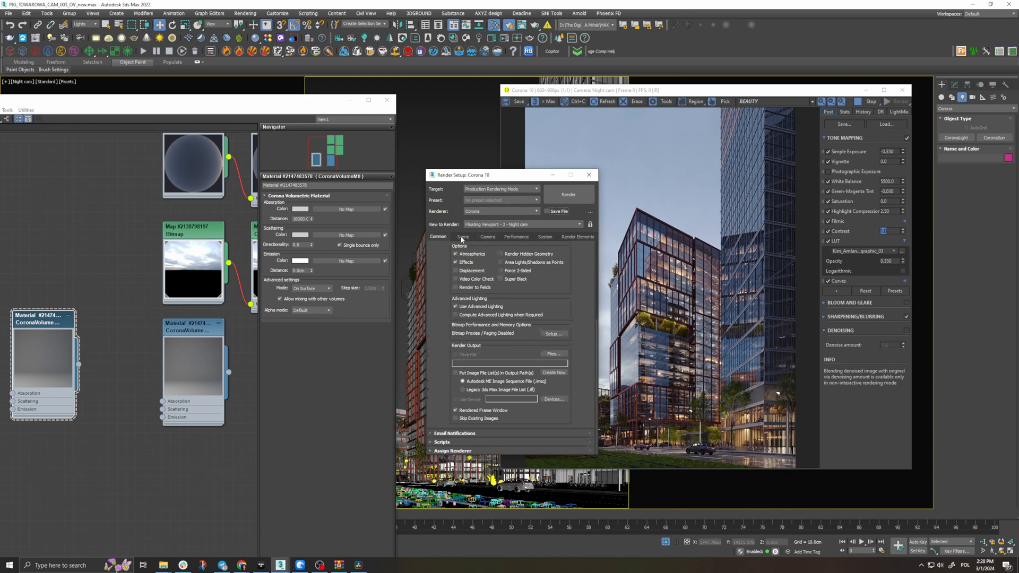
- Instance the volume material as the Scene tab's Global volume material and copy the absorption colour
left_click(462, 236)
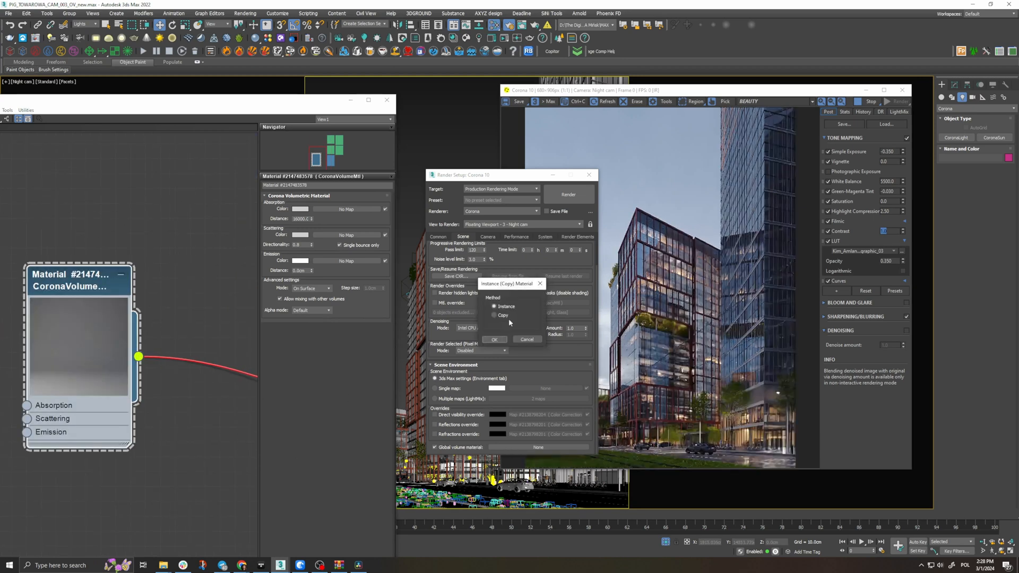
left_click(495, 338)
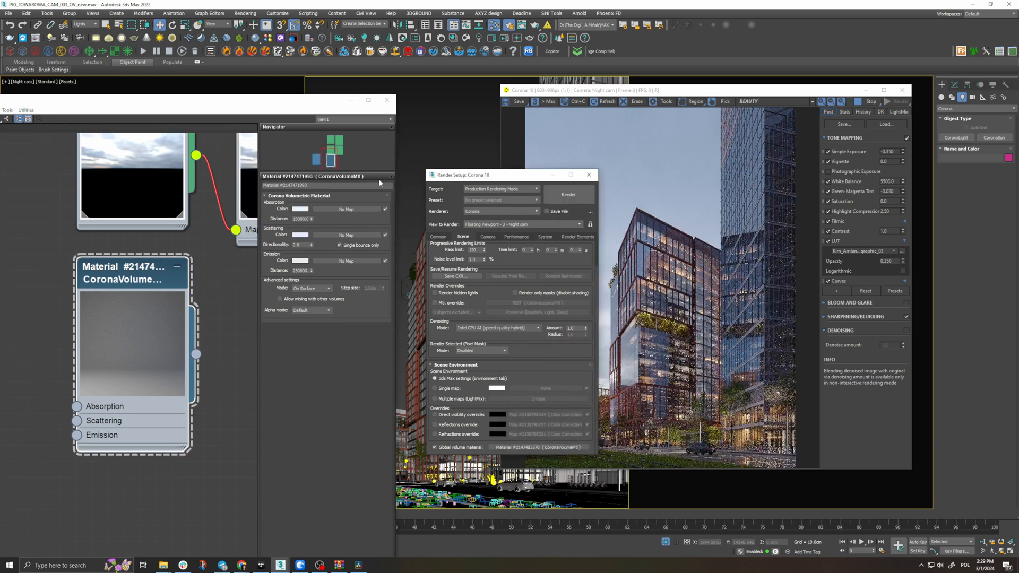
right_click(301, 209)
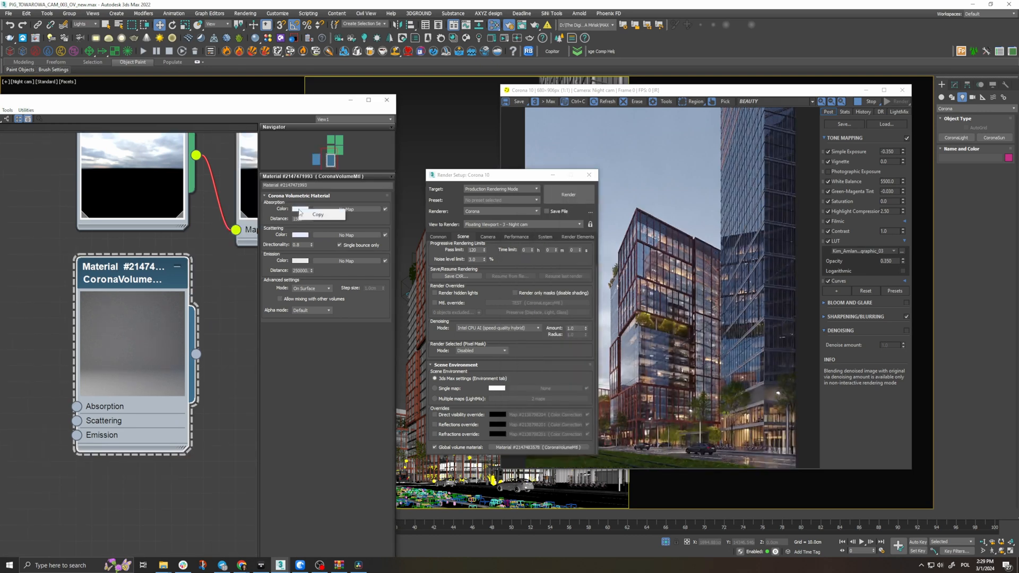
left_click(300, 209)
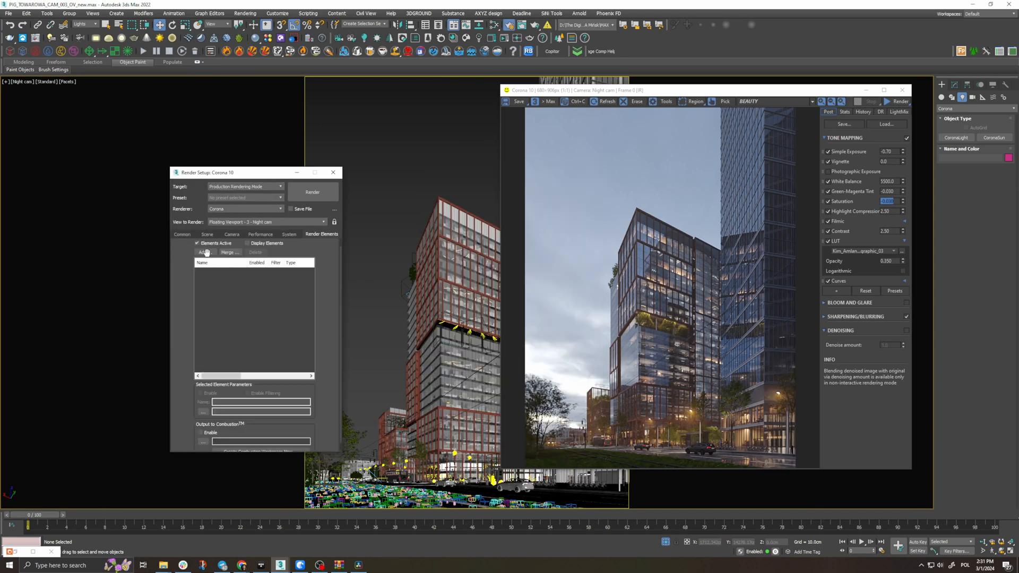
- Add CESSENTIAL reflect, refract, translucency, volumetrics plus CMasking ID and wire colour elements, then review Common and Scene settings
left_click(205, 252)
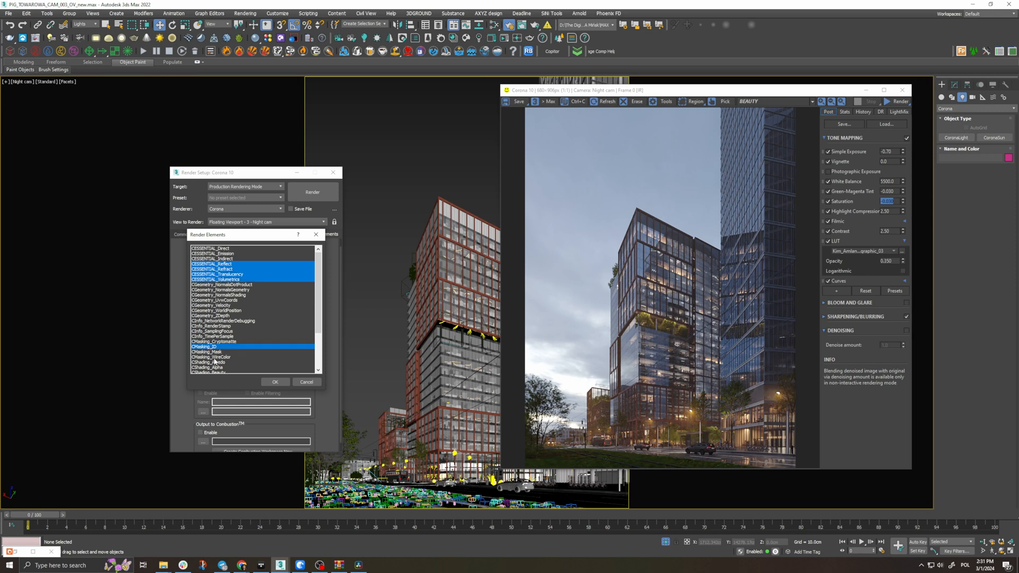
left_click(274, 382)
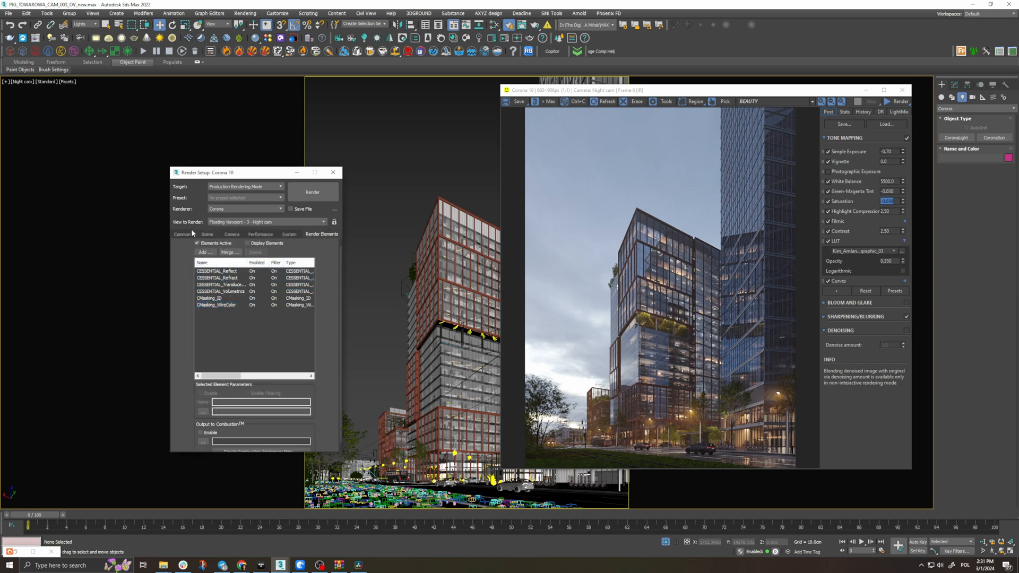
left_click(182, 234)
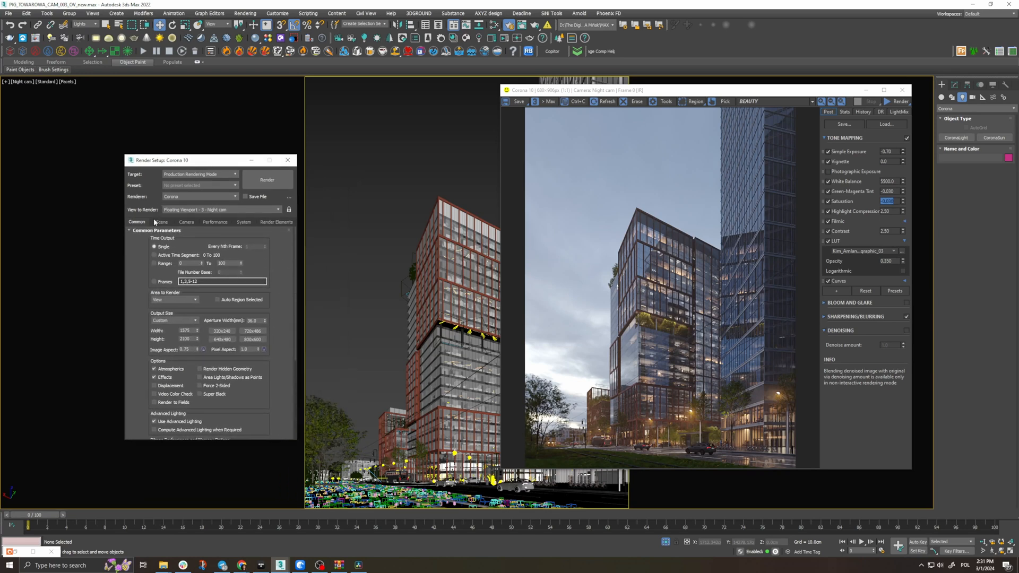
left_click(162, 222)
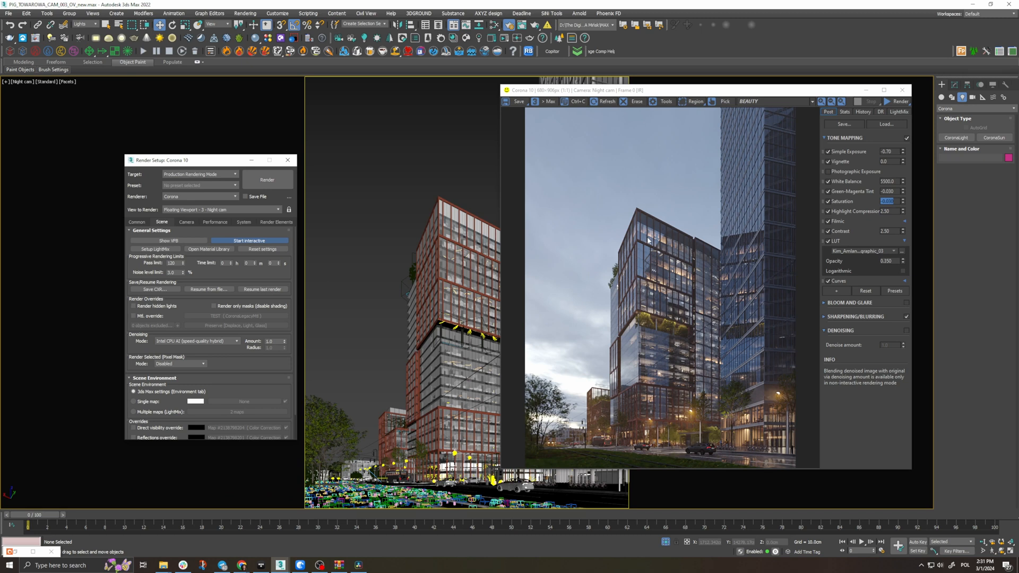
left_click(249, 240)
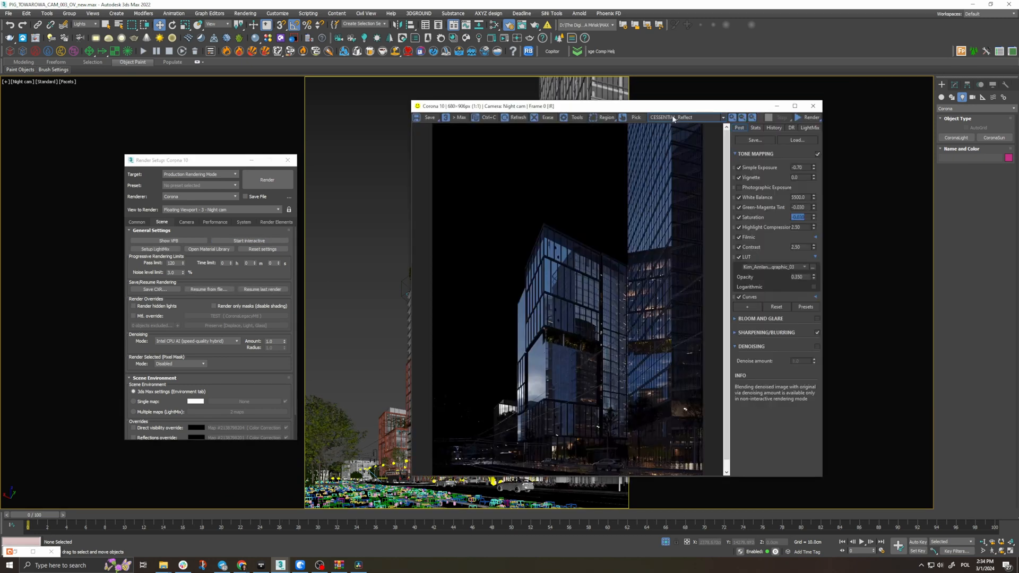
- Preview the translucency, masking and alpha channels in the Corona VFB, then return to BEAUTY
left_click(689, 117)
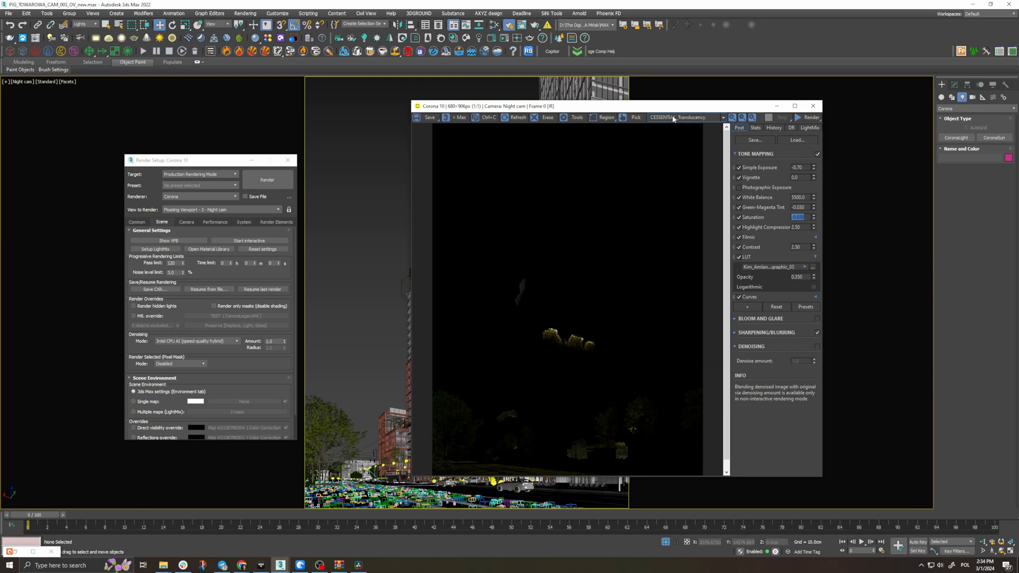
left_click(683, 118)
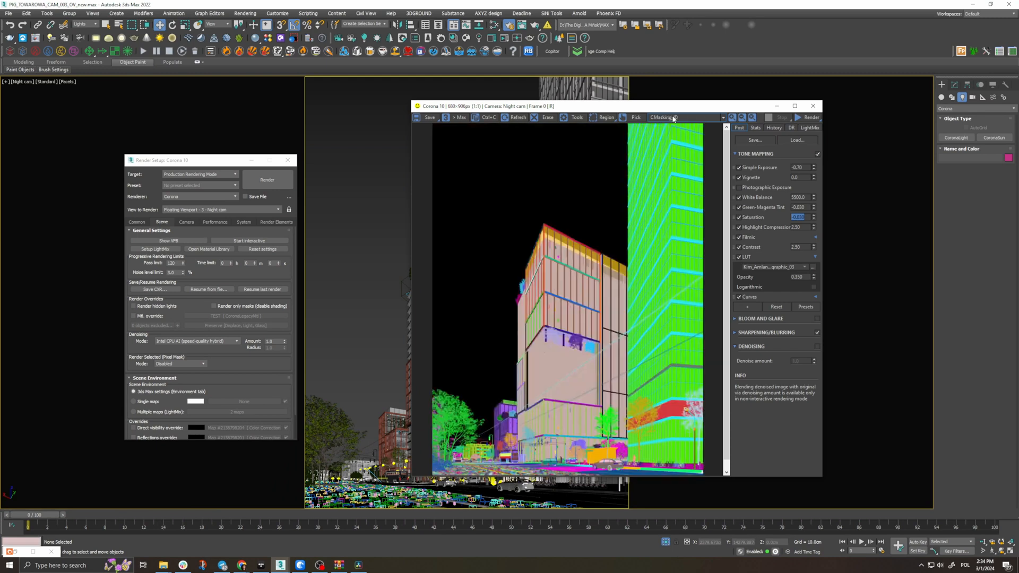
left_click(682, 118)
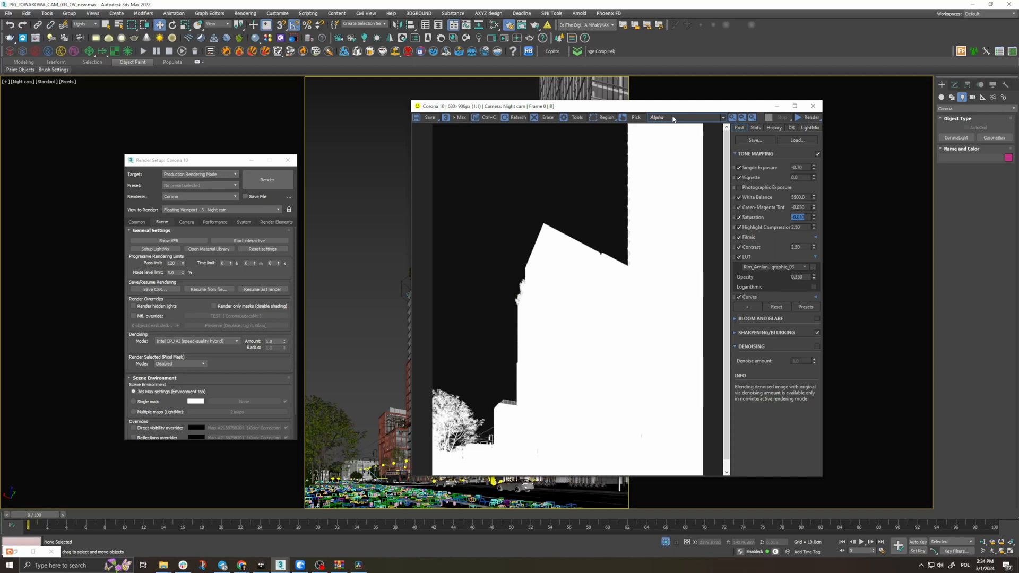
left_click(657, 118)
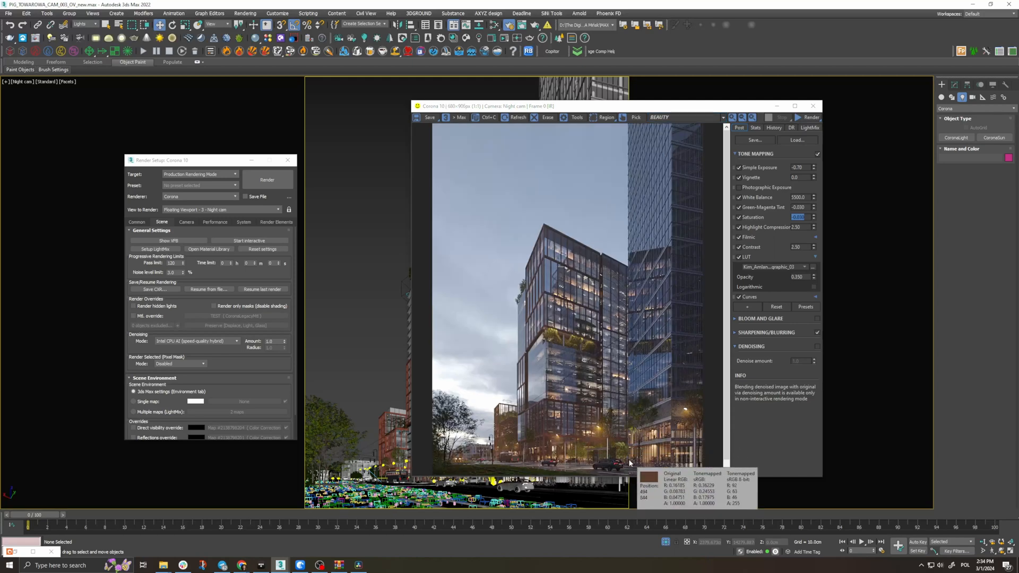